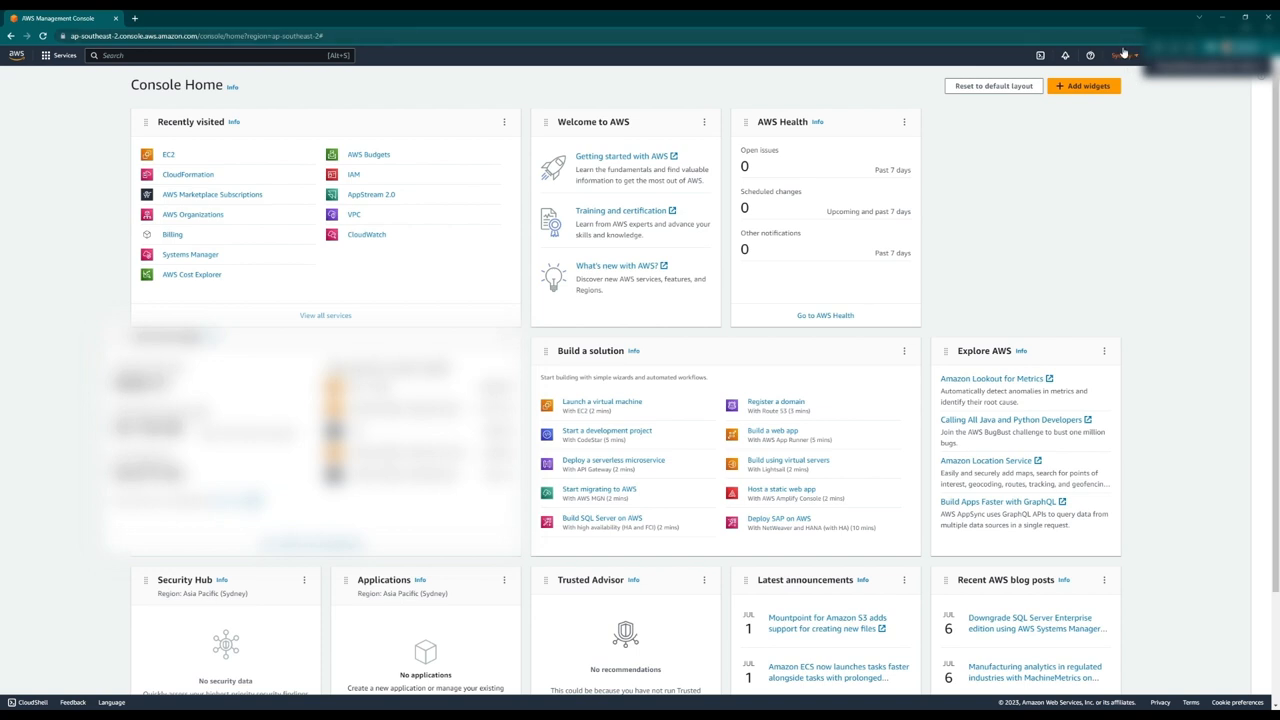
Switch to the Asia Pacific (Sydney) region, go to EC2, and expand the Launch instance dropdown
click(1124, 55)
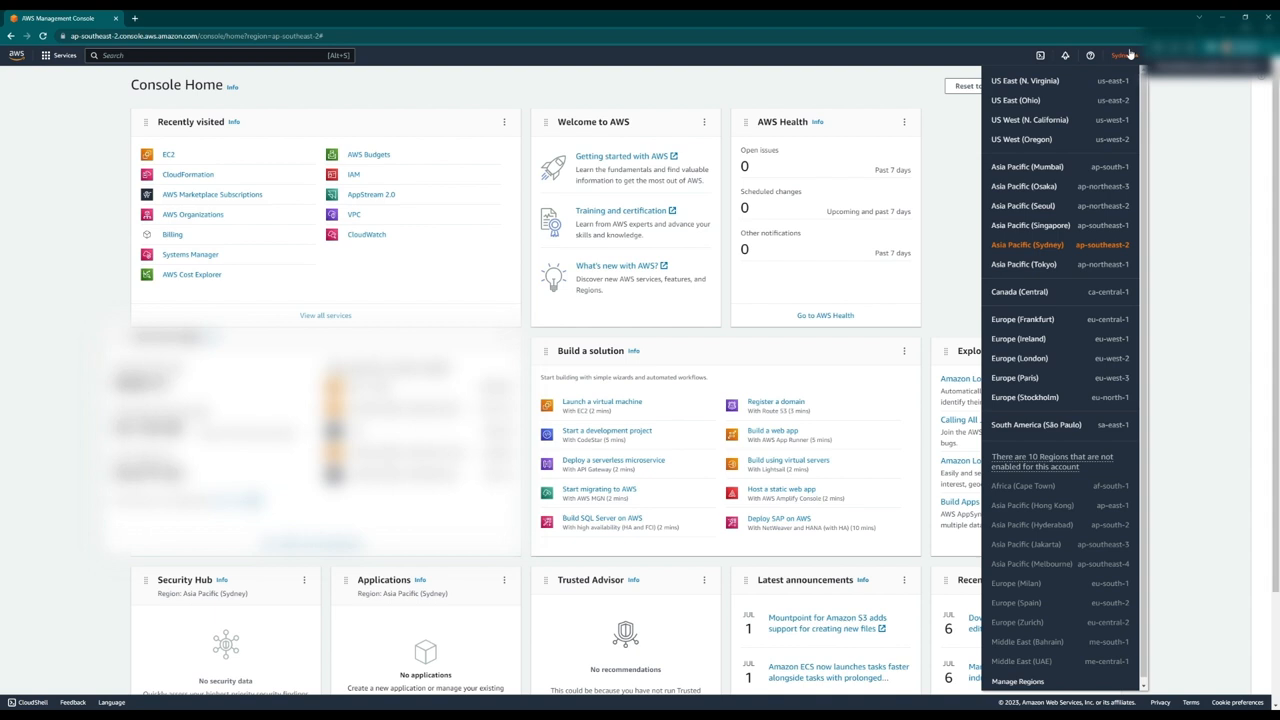
click(1023, 244)
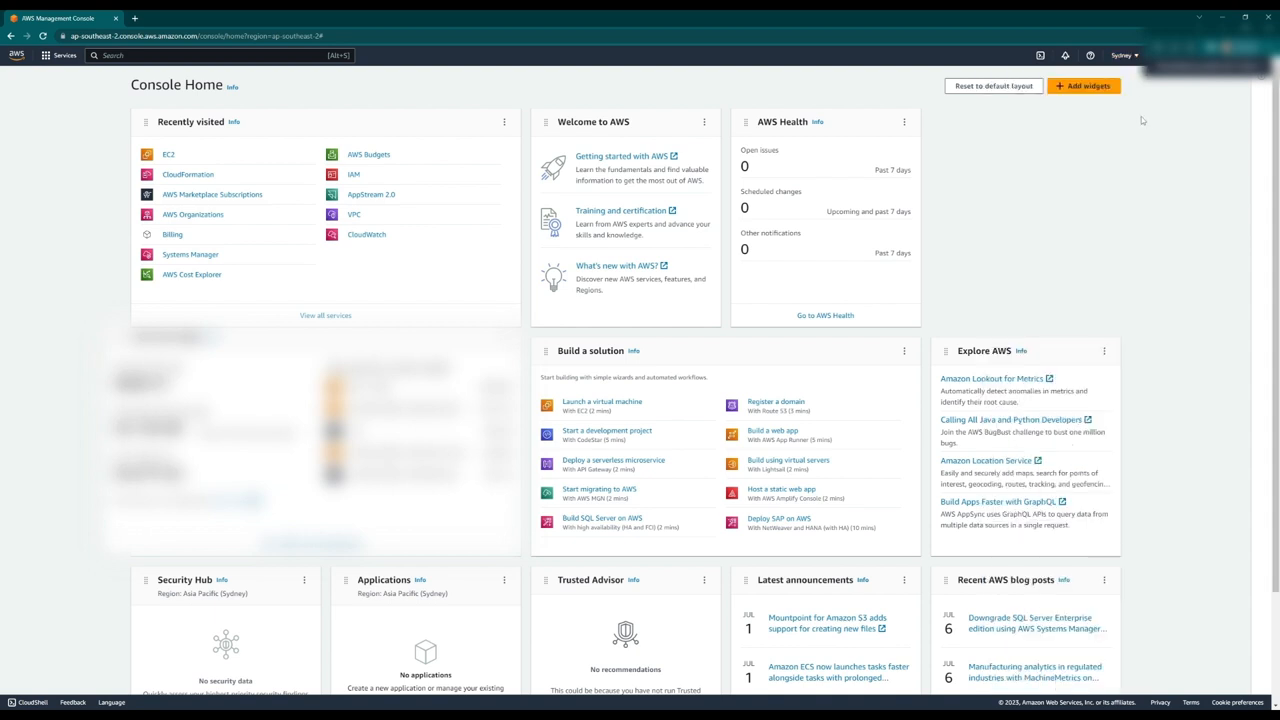
mouse_move(123, 156)
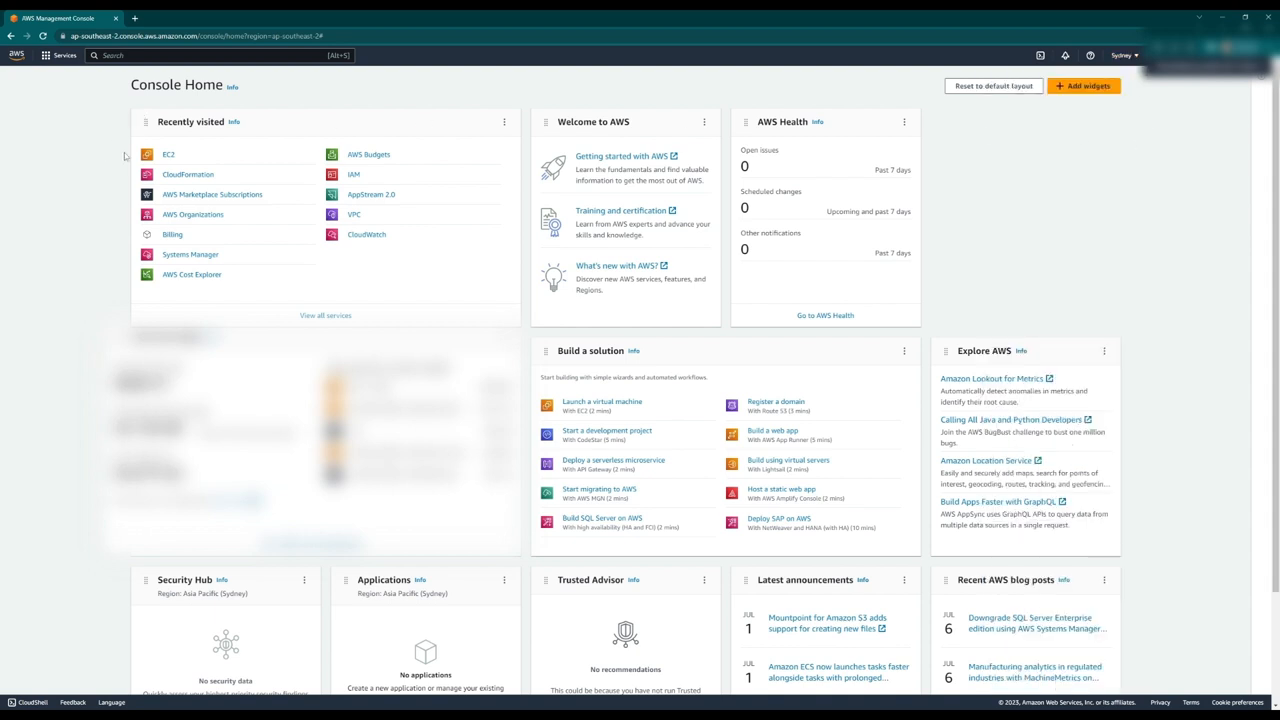
mouse_move(172, 157)
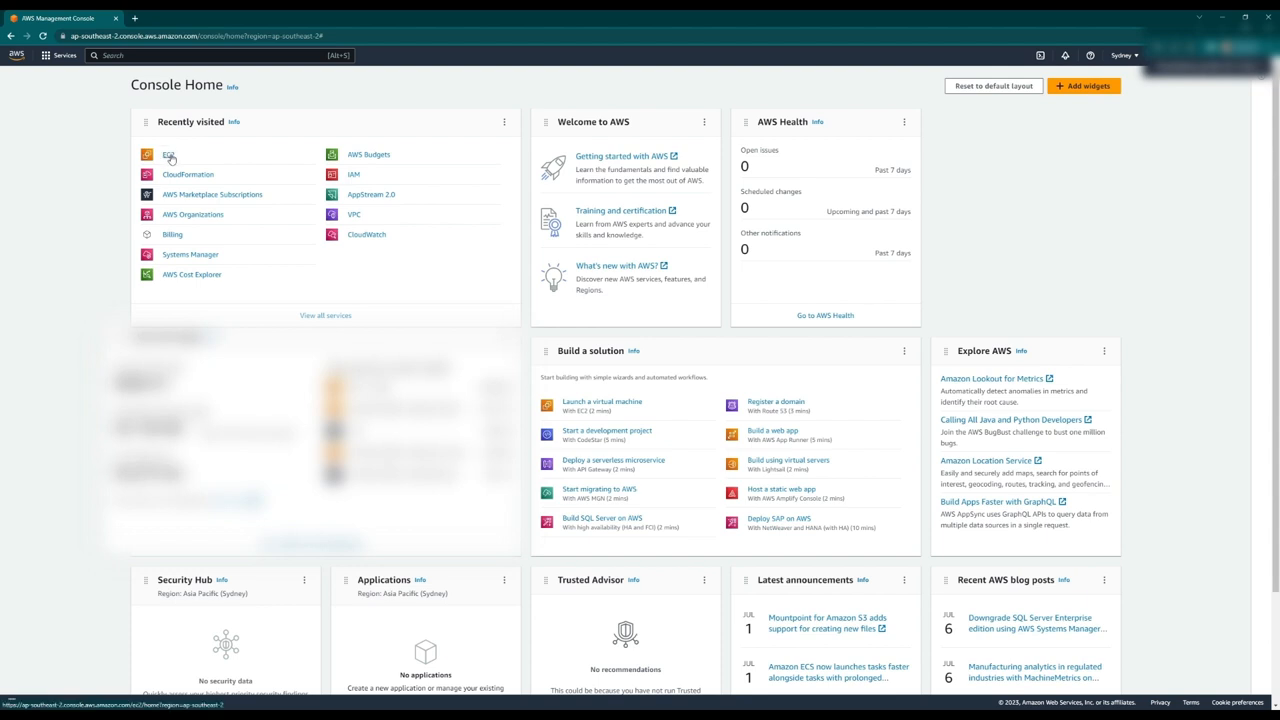
click(166, 155)
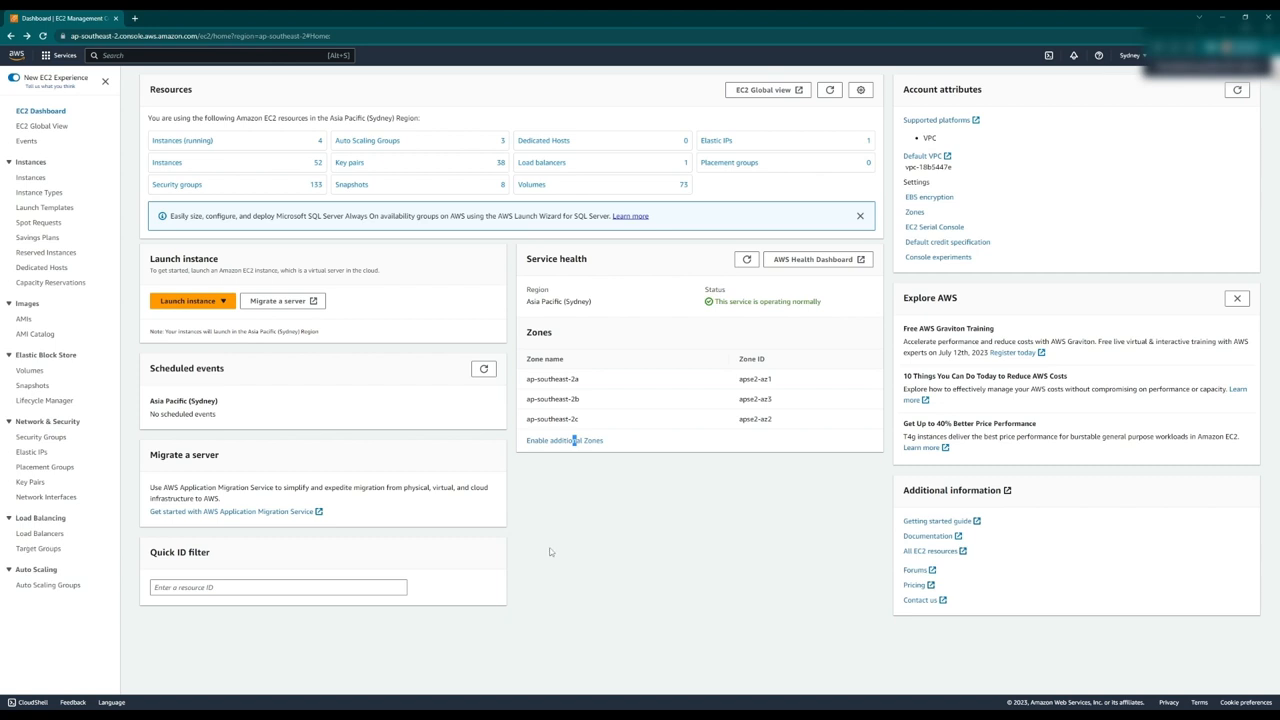
click(190, 300)
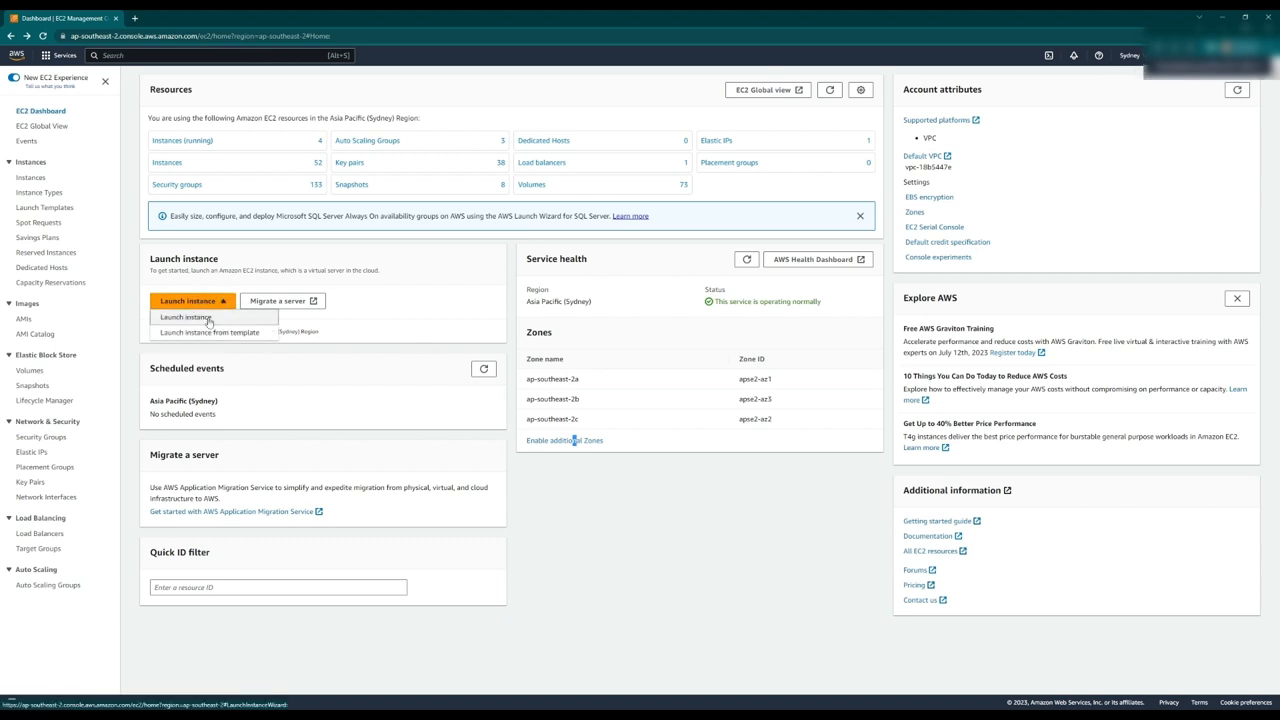